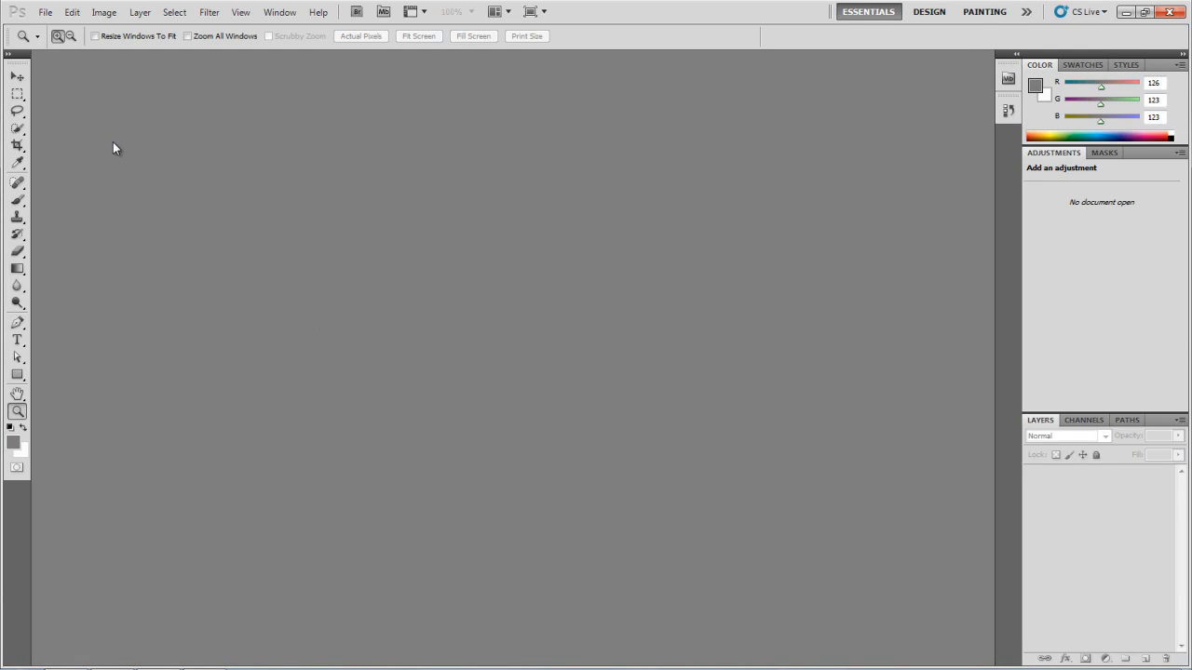
Open the bugatti-top.psd top-view blueprint from the Images folder.
click(58, 15)
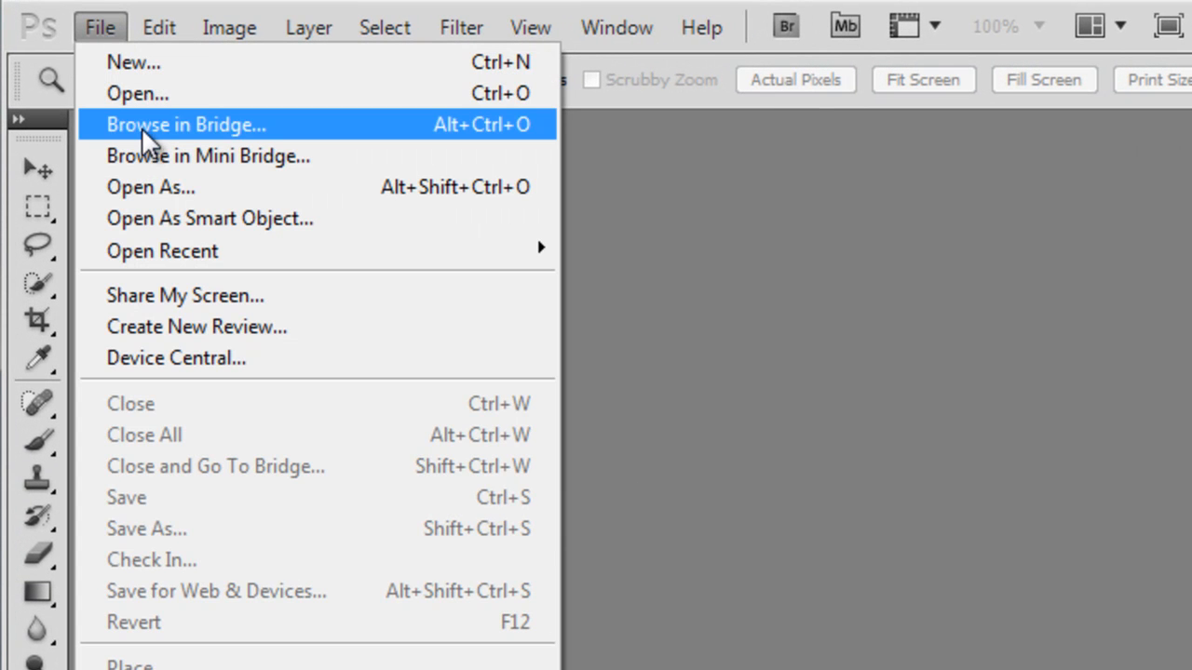
click(140, 93)
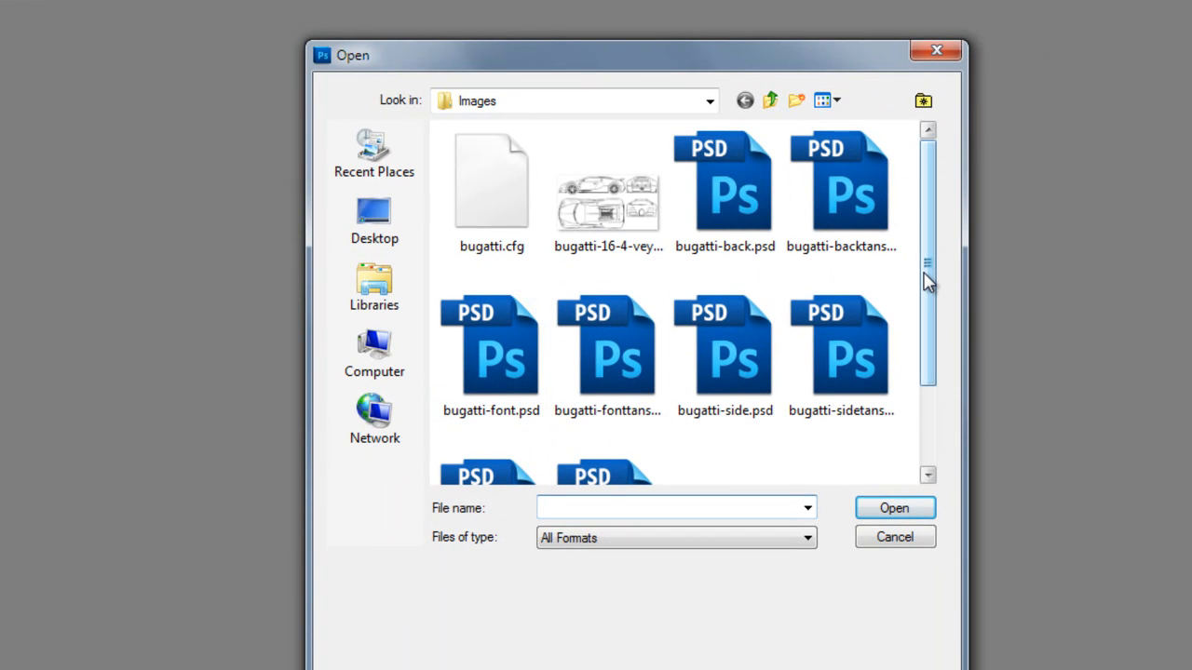
scroll(down, 3)
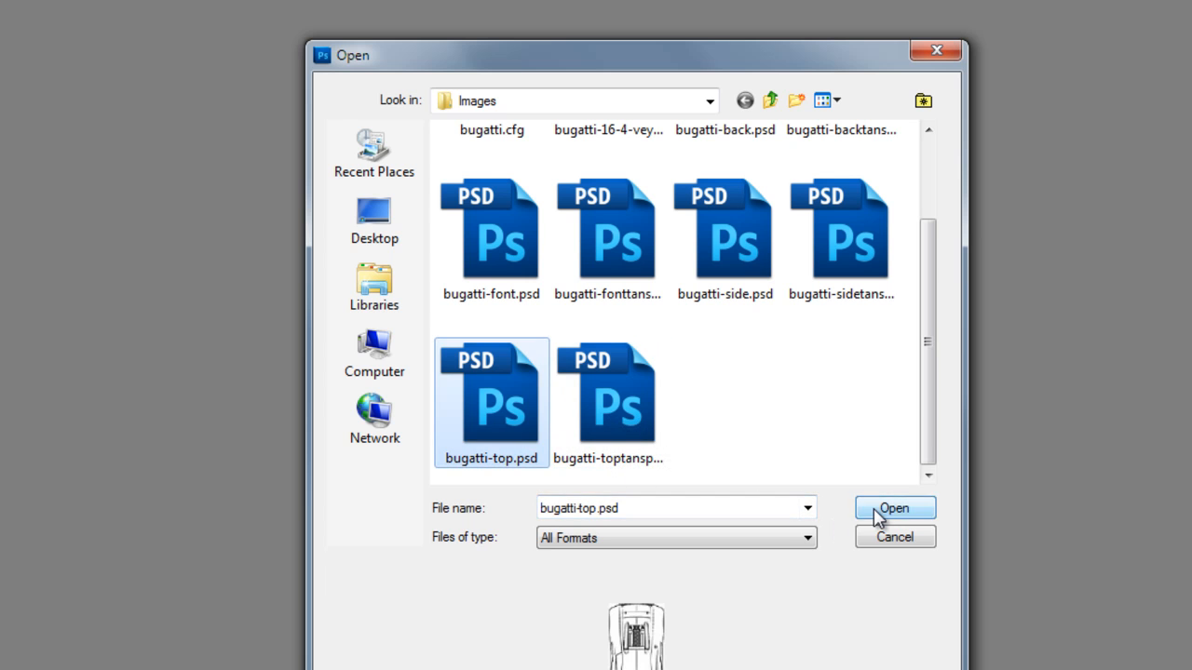
click(898, 506)
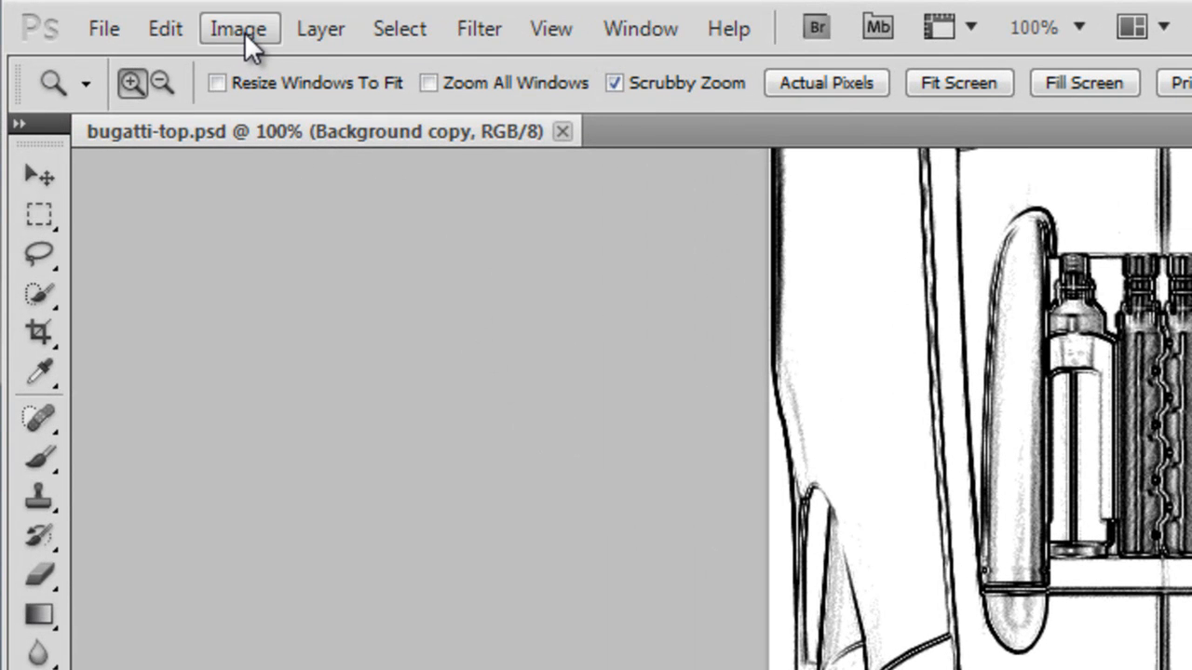
Rotate the top-view canvas 90° CW then 90° CCW so the car stands vertically, engine down.
click(238, 28)
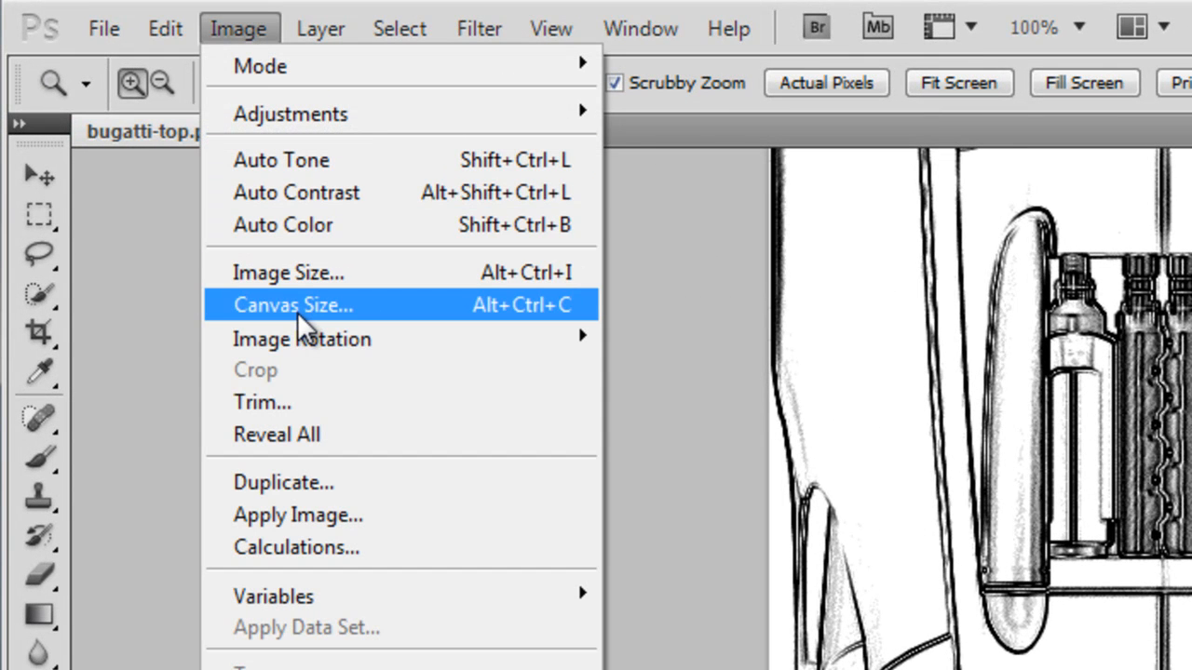
mouse_move(450, 348)
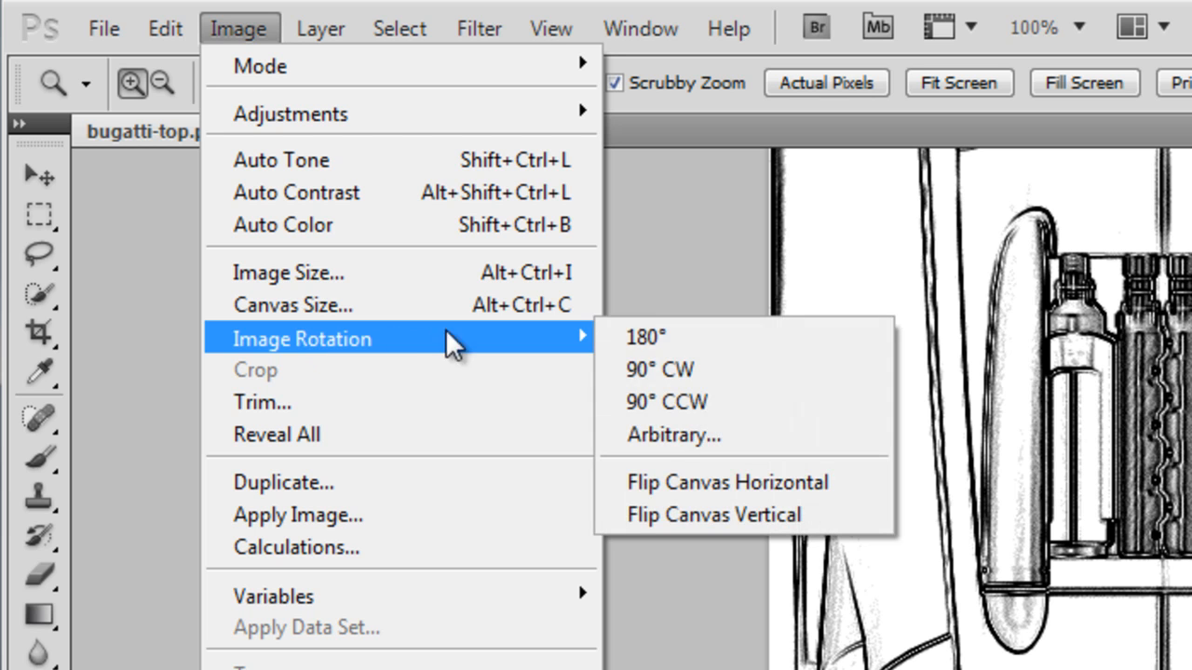
mouse_move(640, 373)
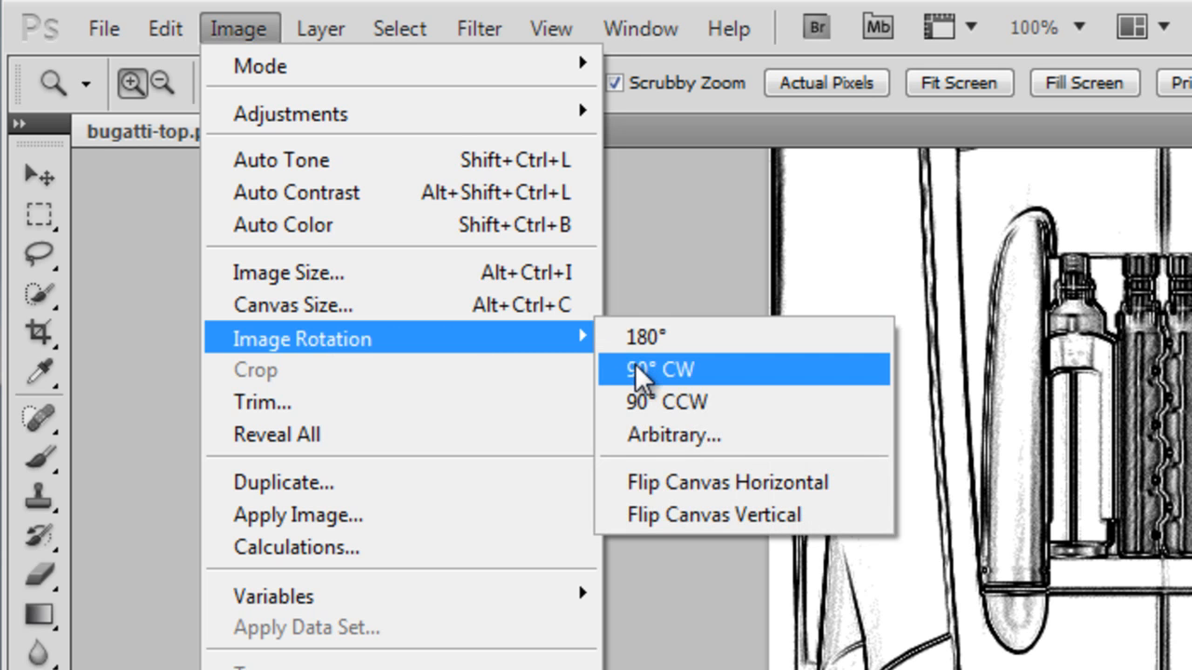
click(676, 368)
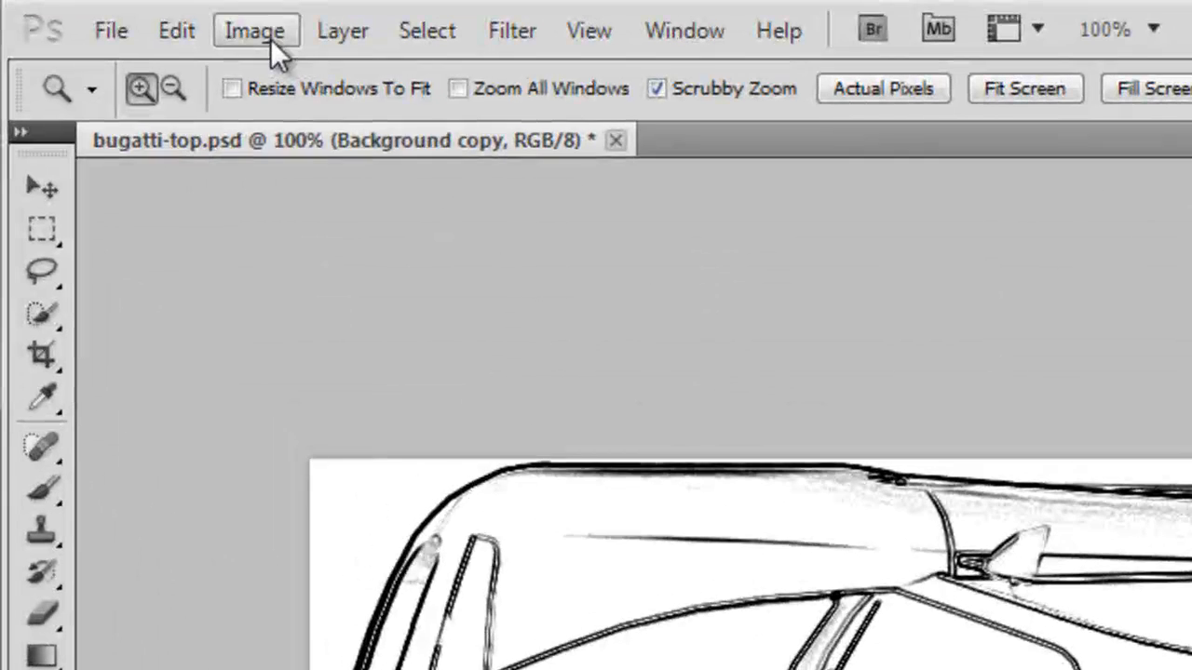
click(255, 29)
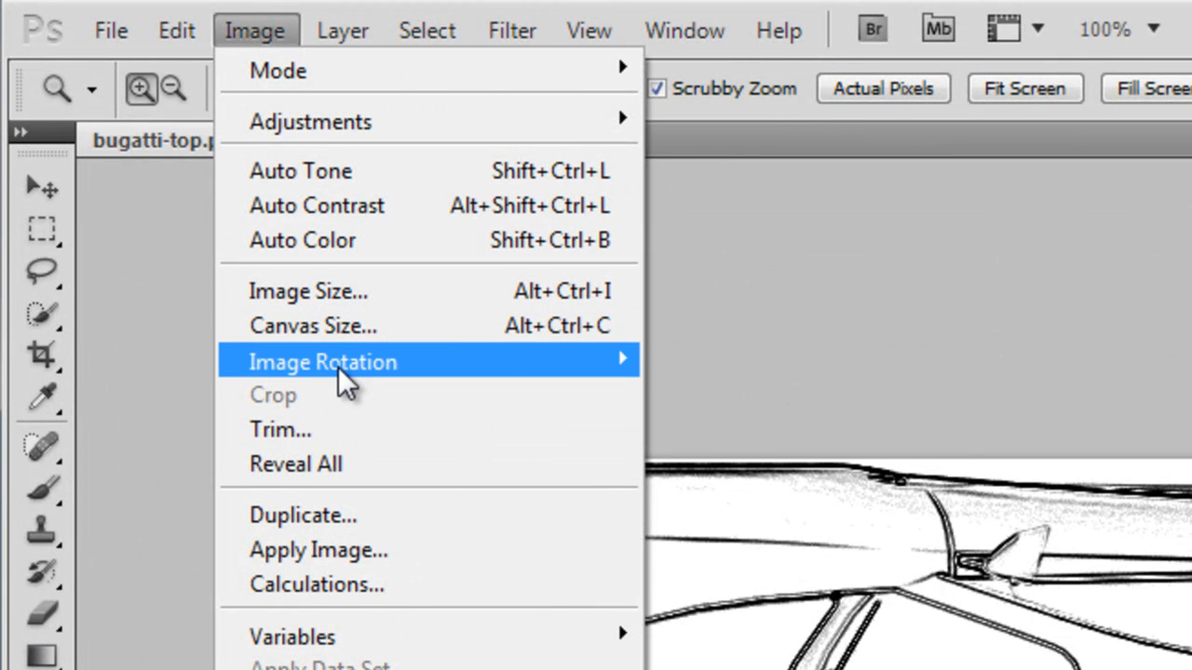
mouse_move(719, 432)
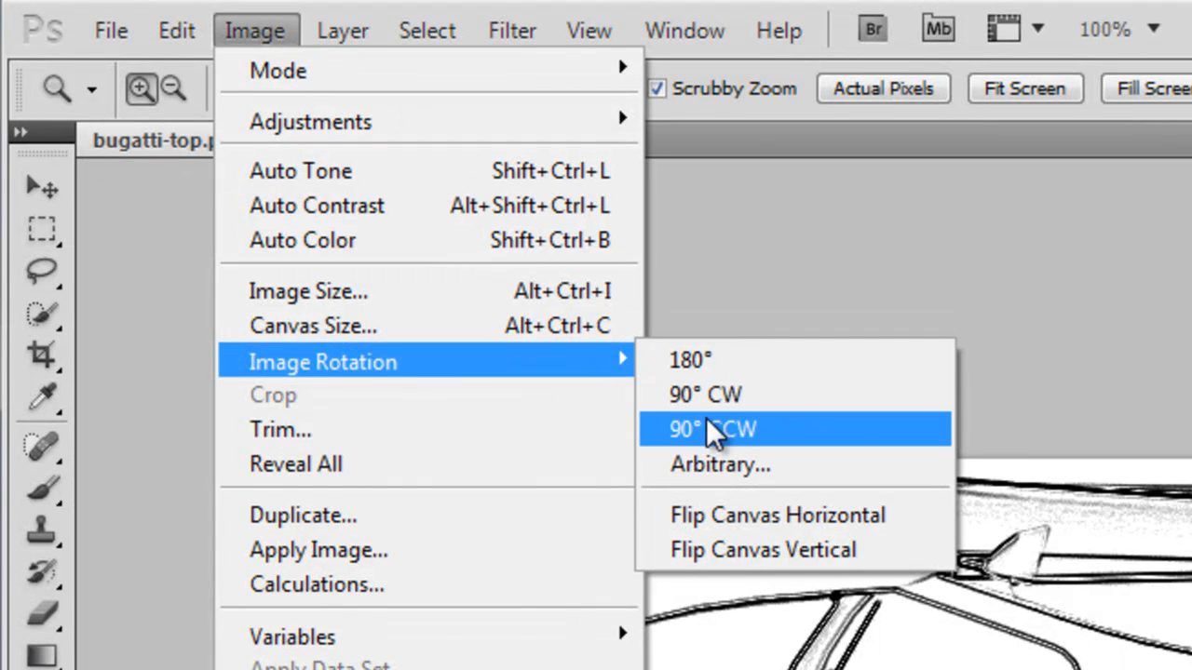
click(726, 428)
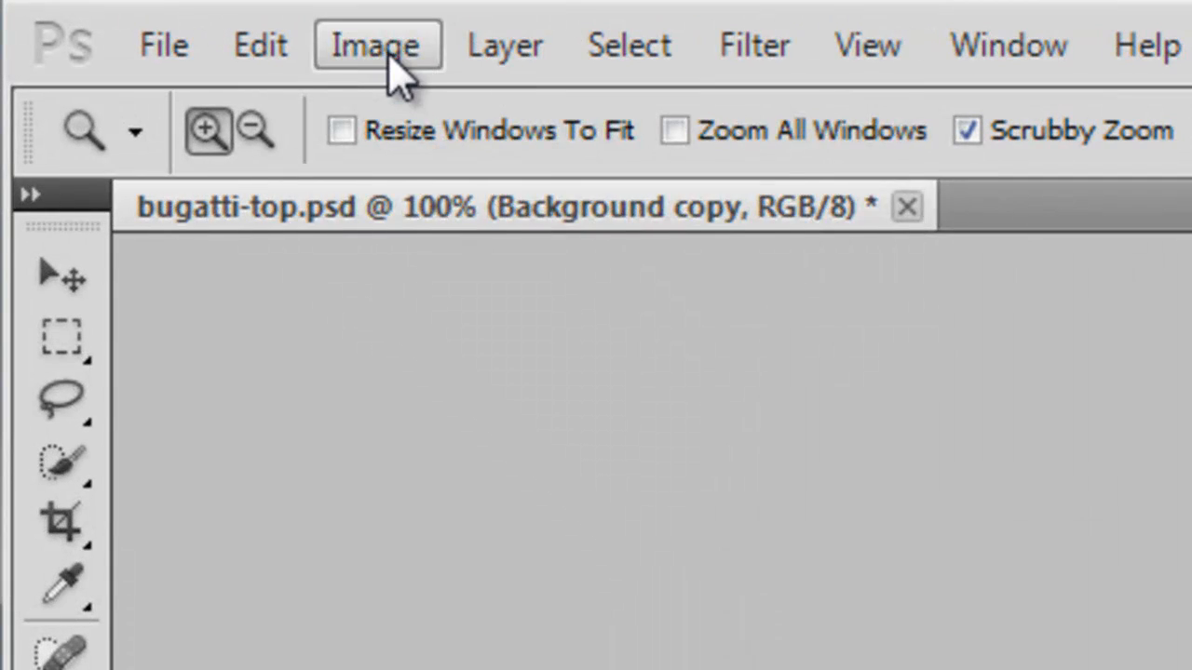
click(373, 45)
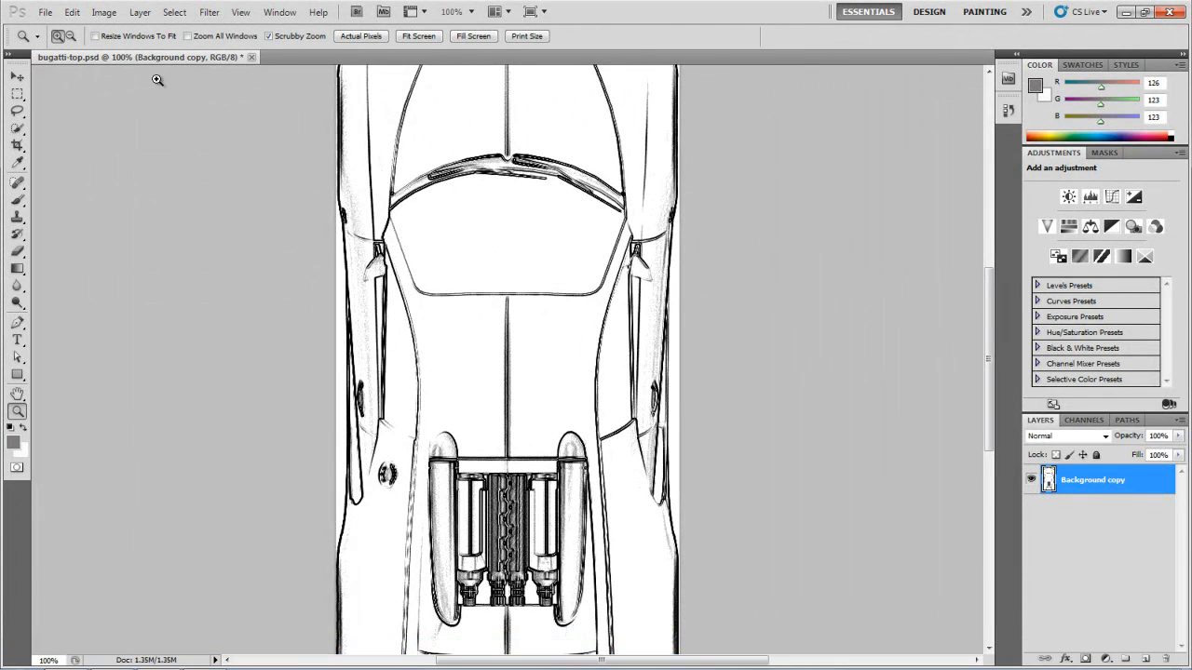
Save the rotated top-view blueprint and close the document.
click(71, 12)
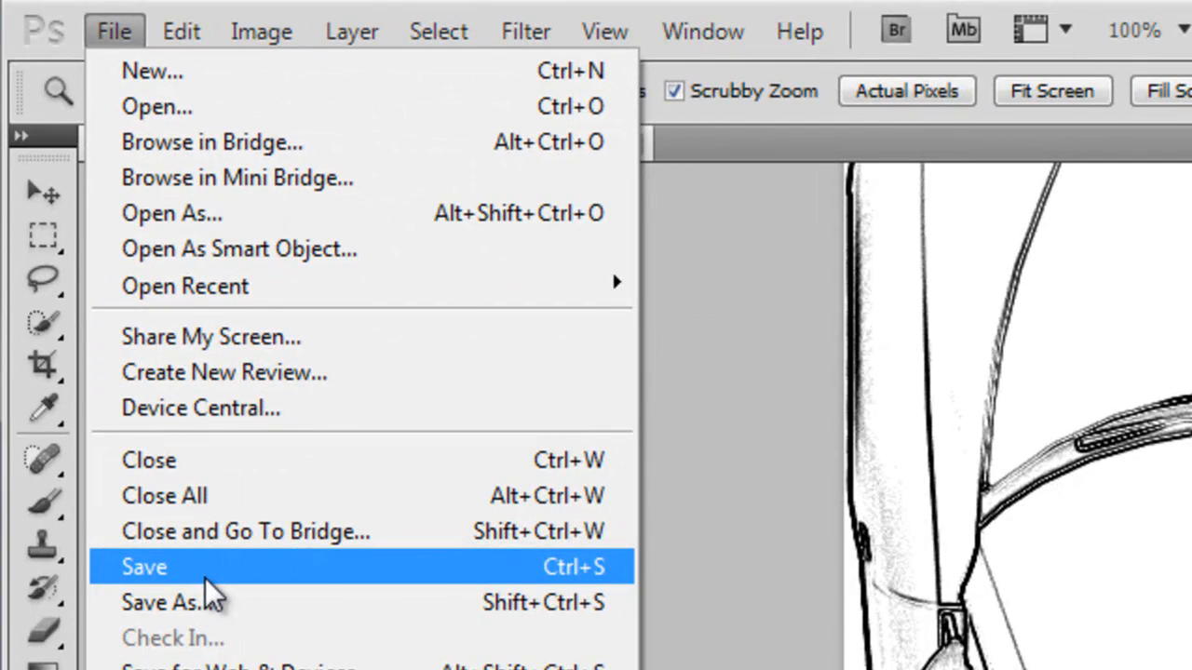
click(121, 568)
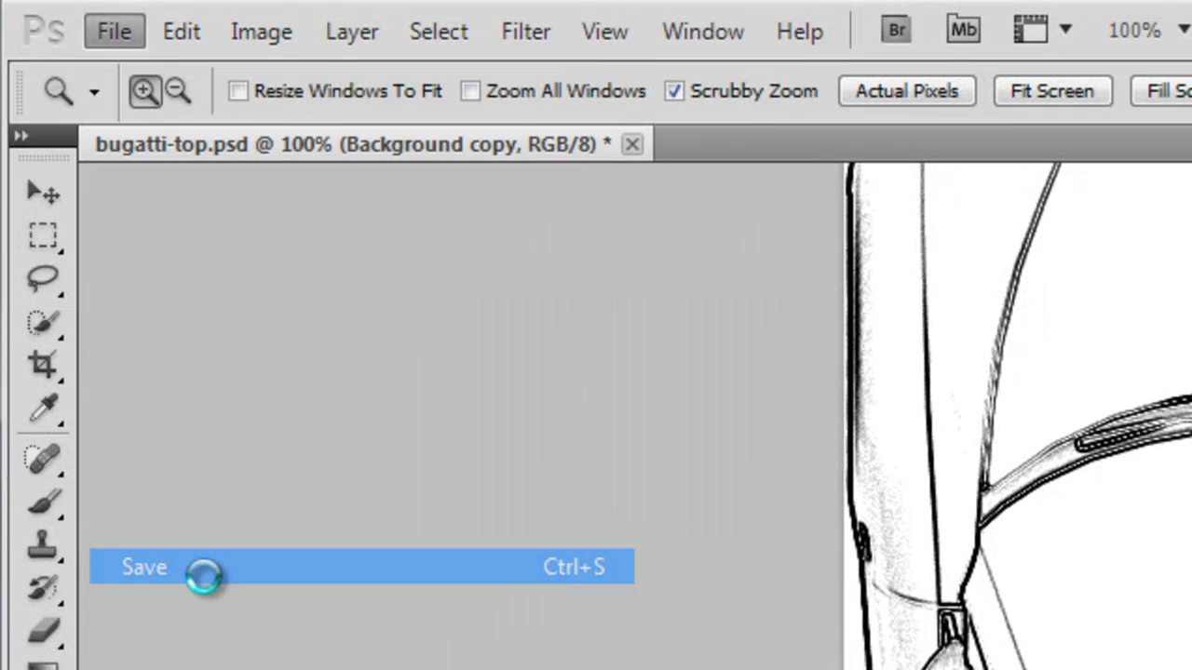
click(141, 568)
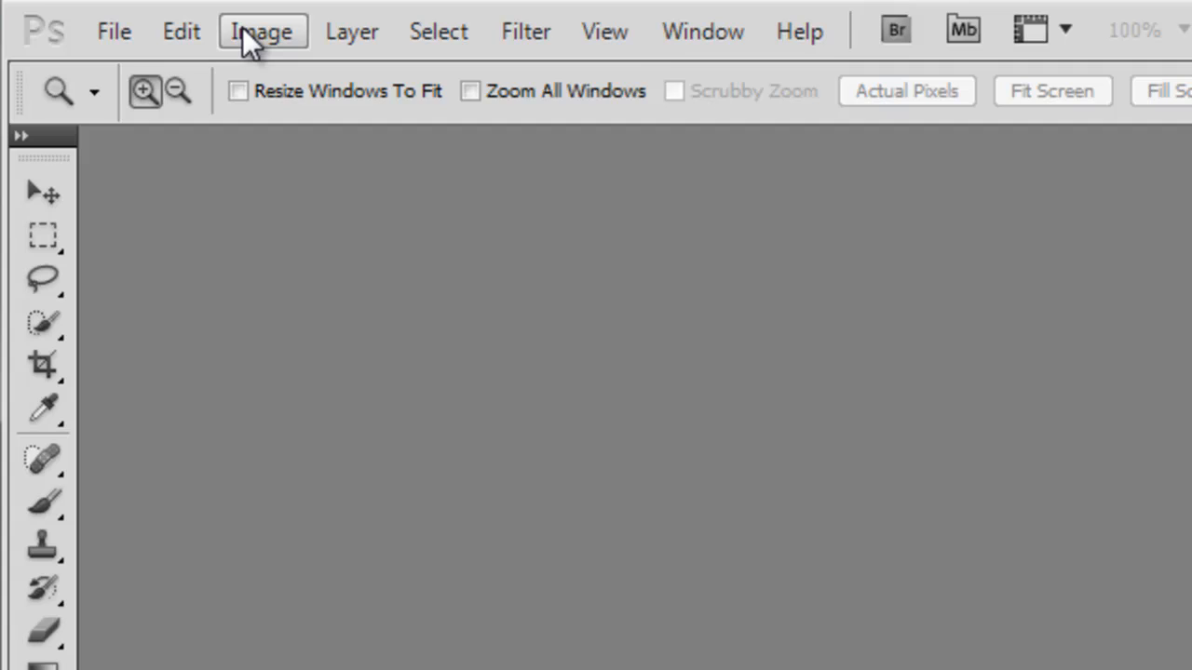
Open the bugatti-side.psd side-view blueprint.
click(119, 30)
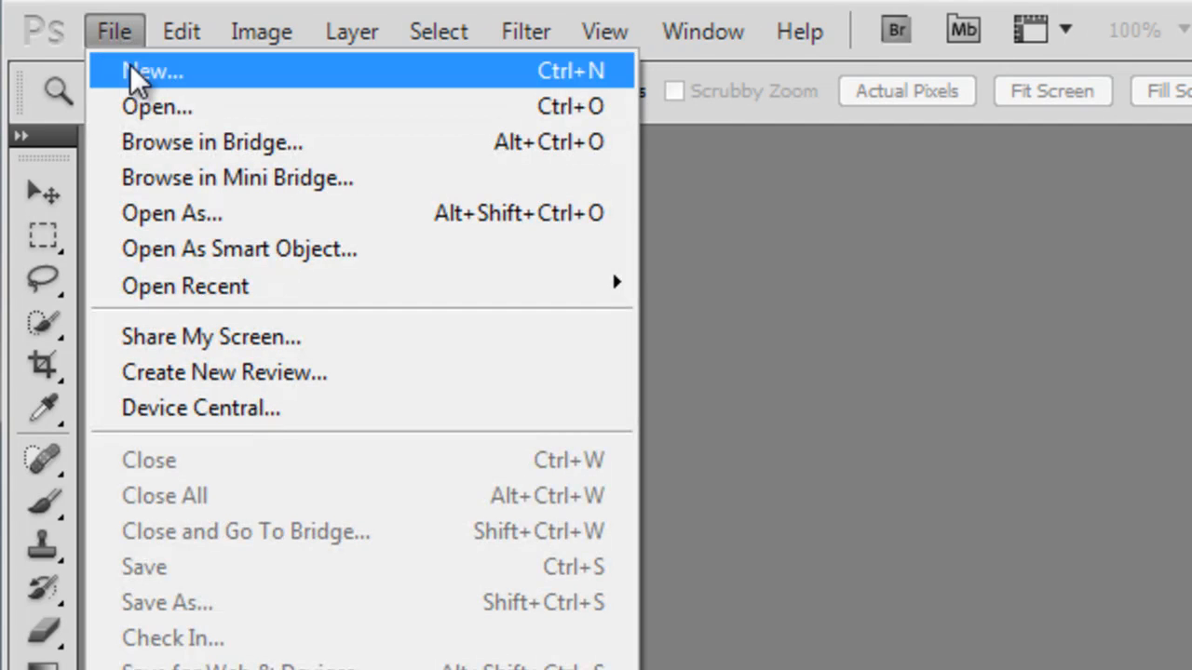
click(160, 106)
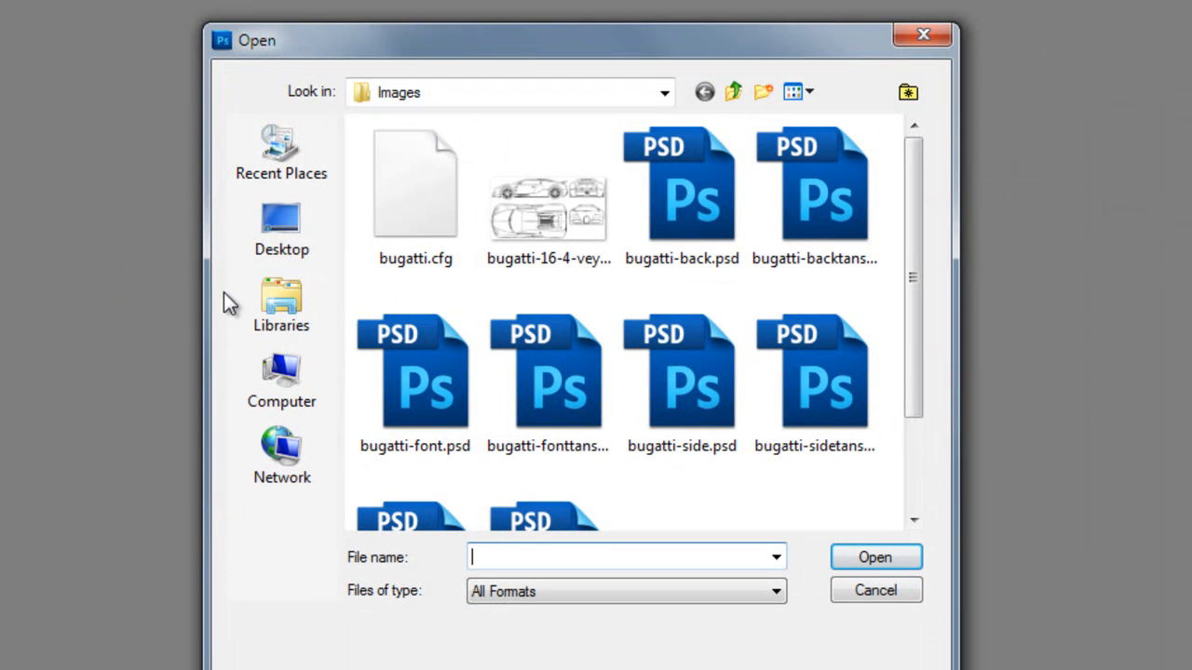
click(681, 382)
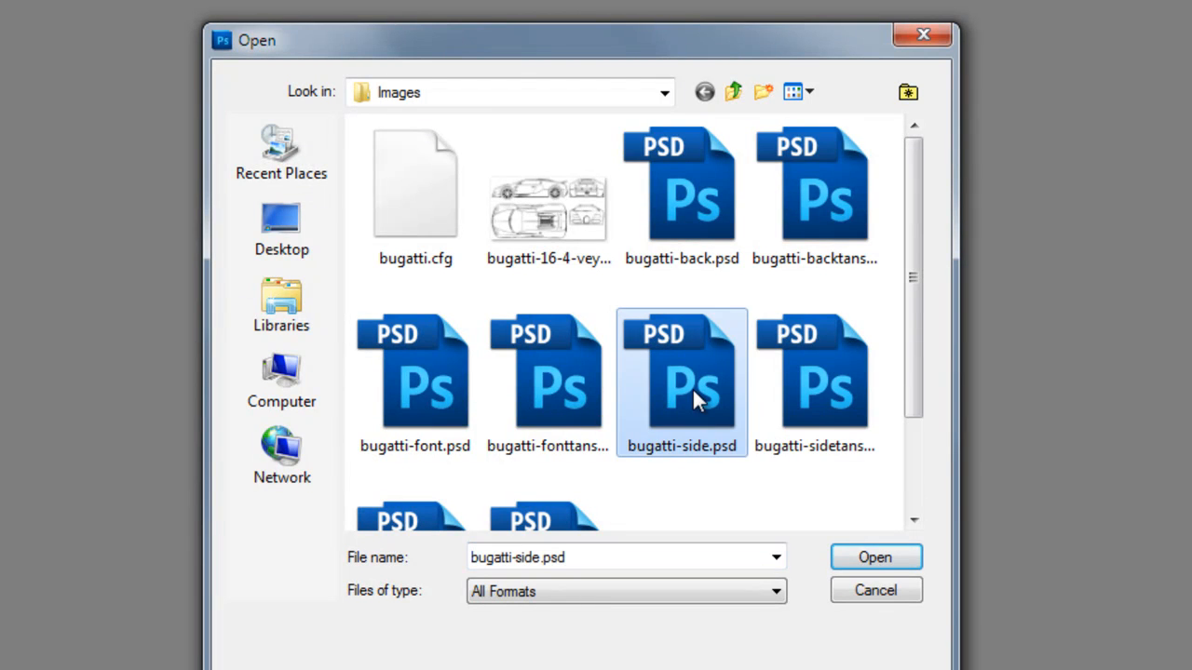
click(875, 557)
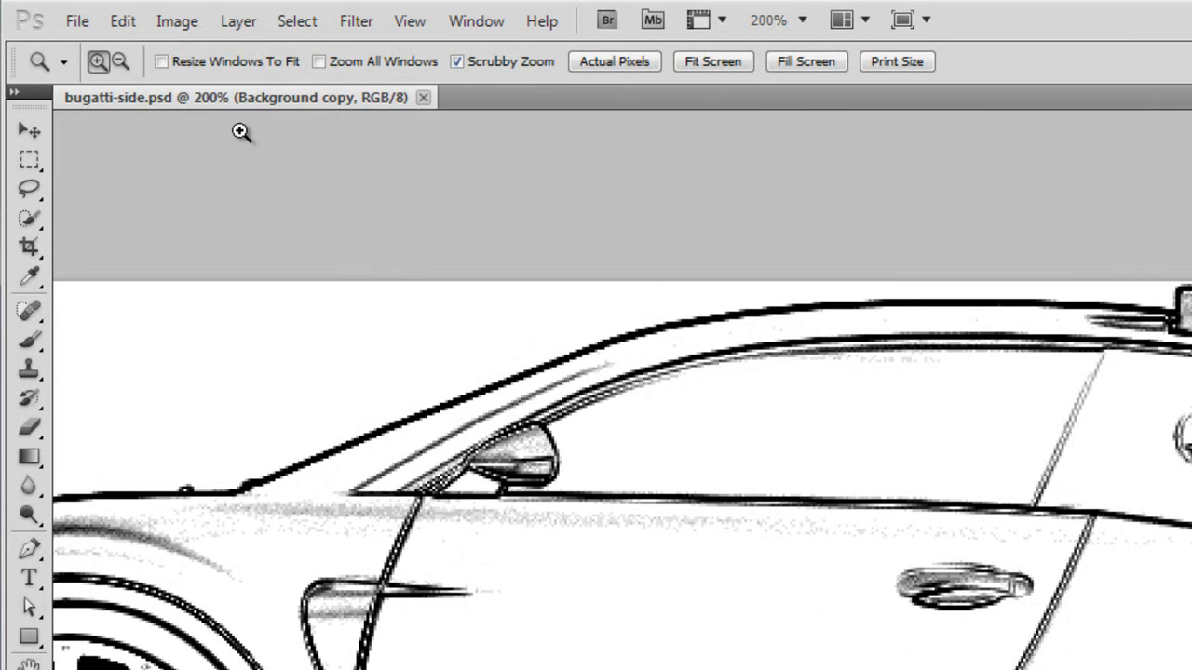
Flip the side-view canvas horizontally so the car faces the opposite direction.
click(203, 21)
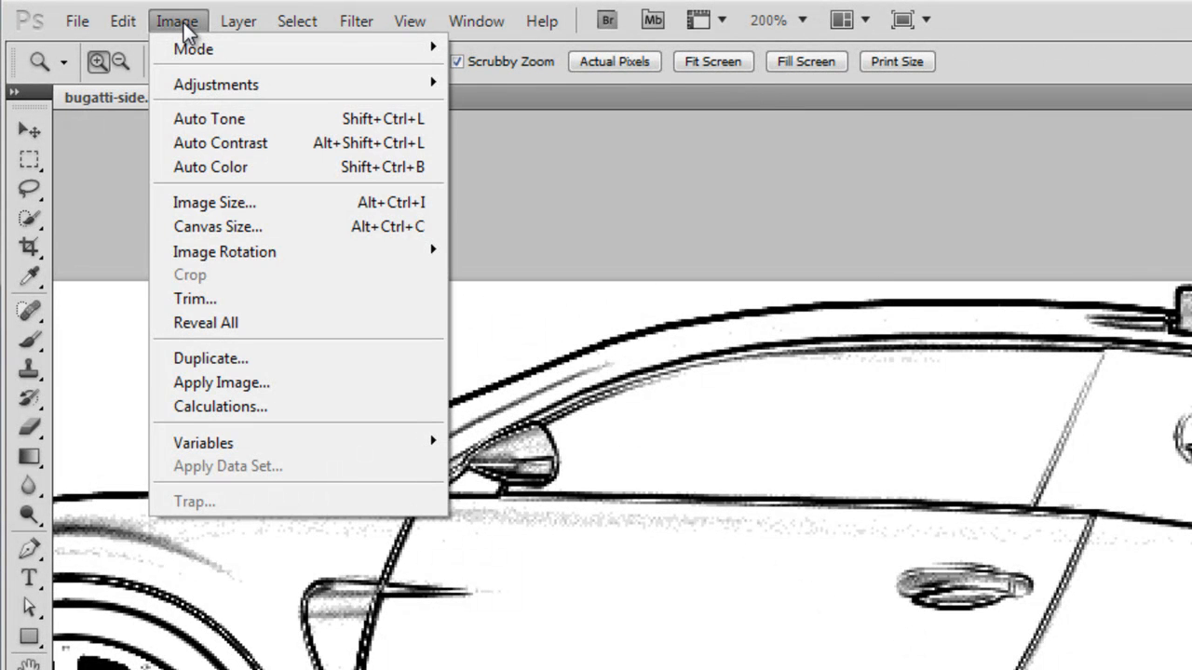
mouse_move(207, 142)
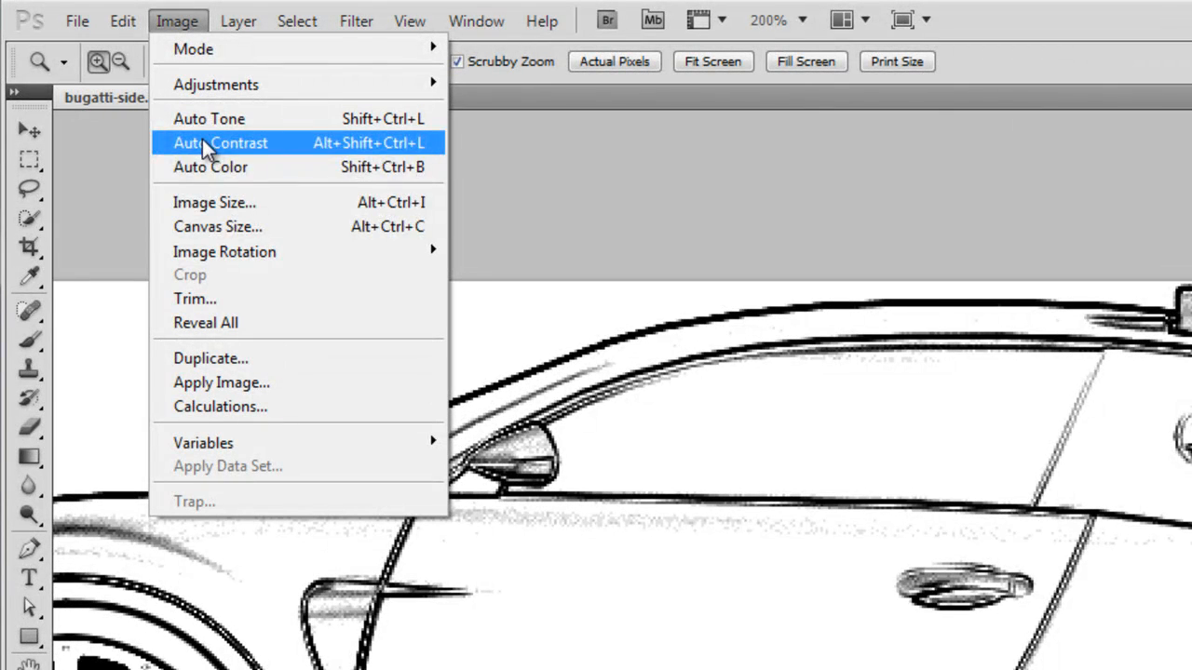
mouse_move(224, 251)
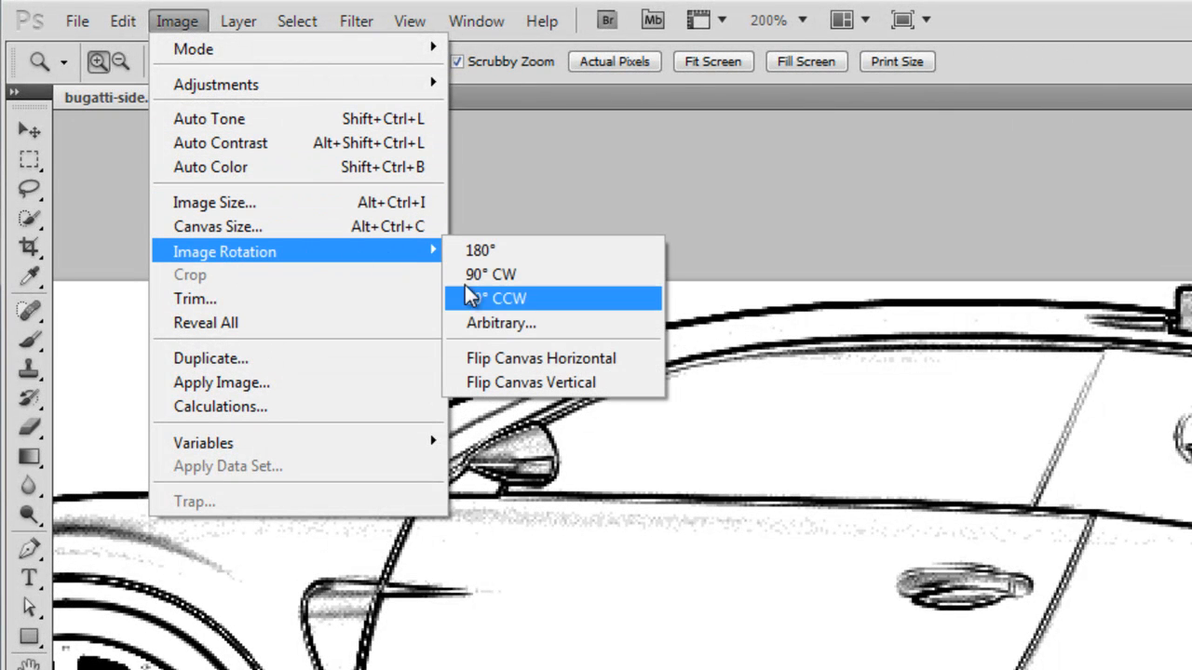
mouse_move(540, 358)
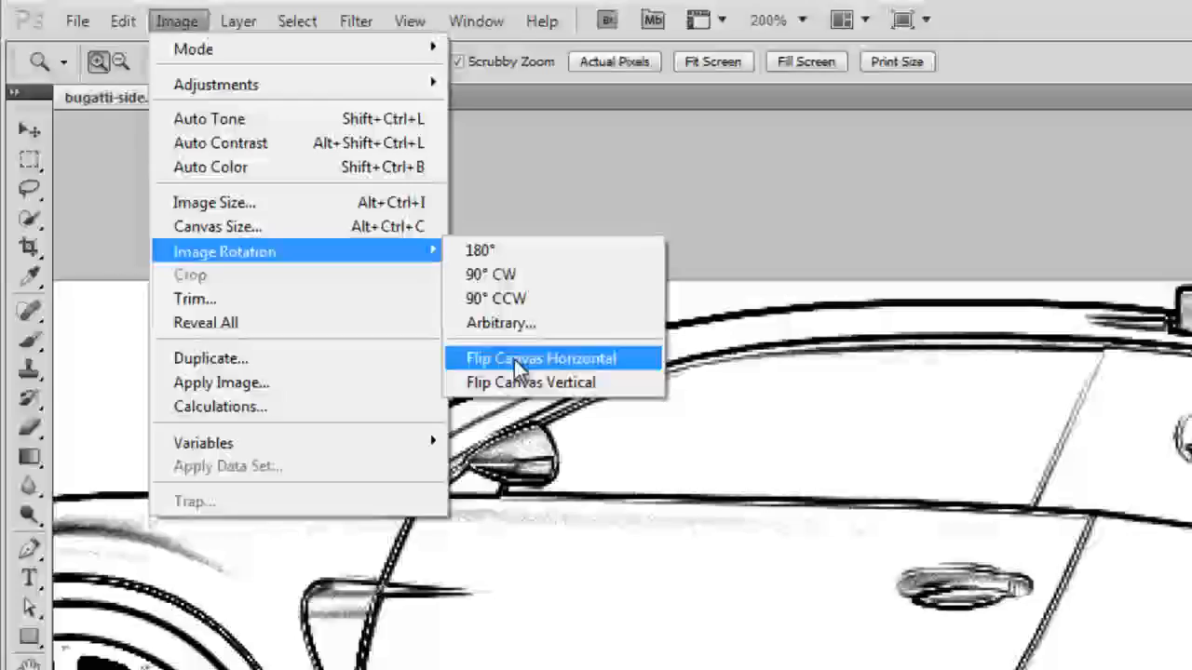
click(540, 357)
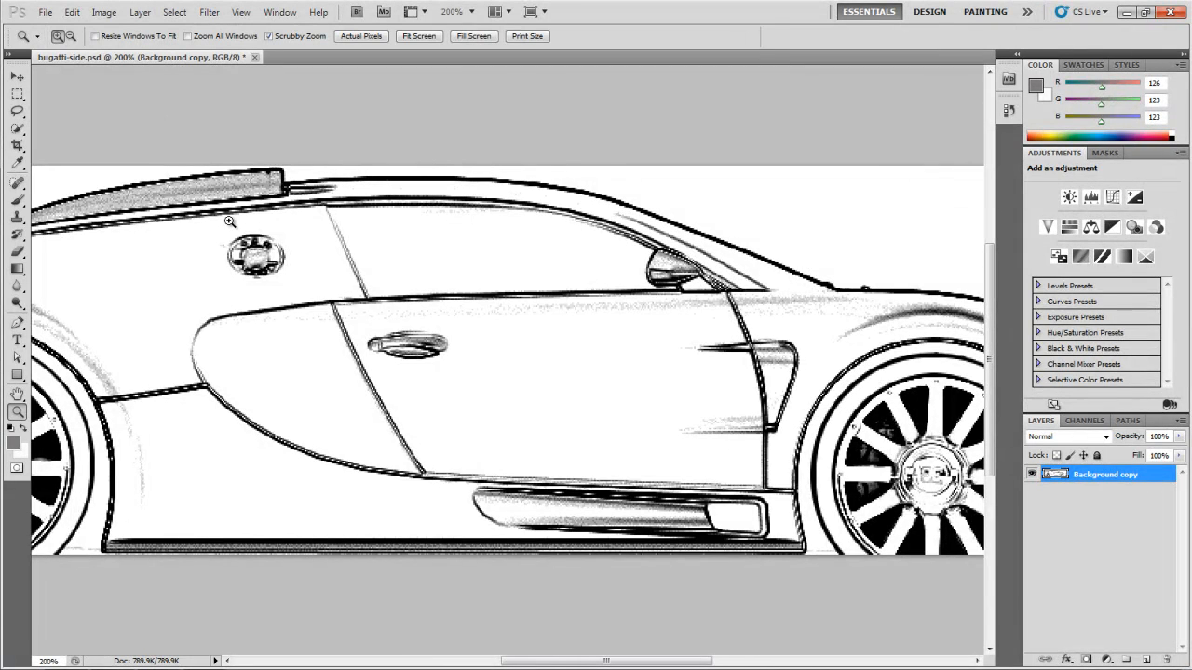
Zoom out to show the whole flipped car and bring up the file commands.
right_click(229, 222)
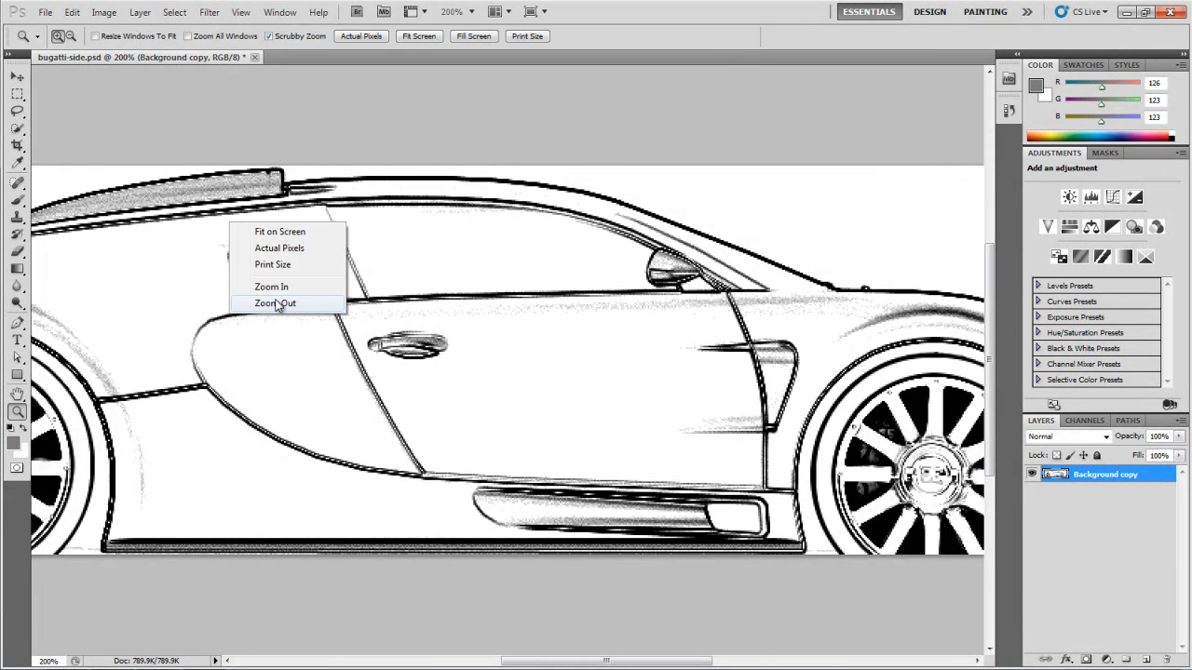
click(275, 302)
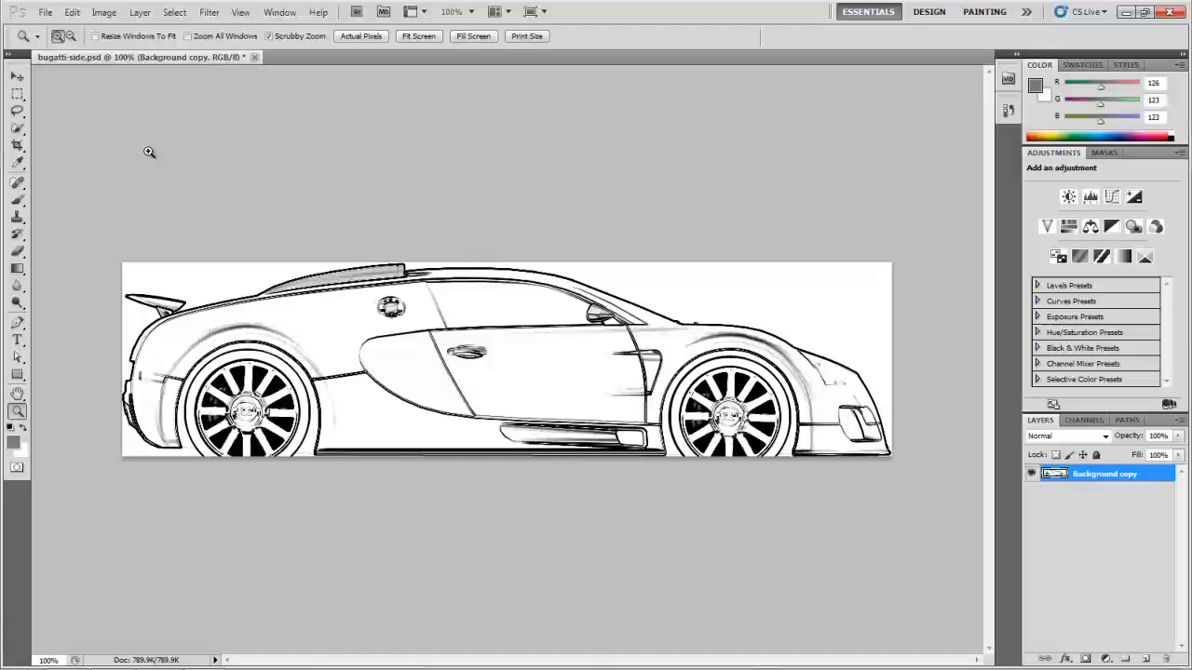
click(47, 15)
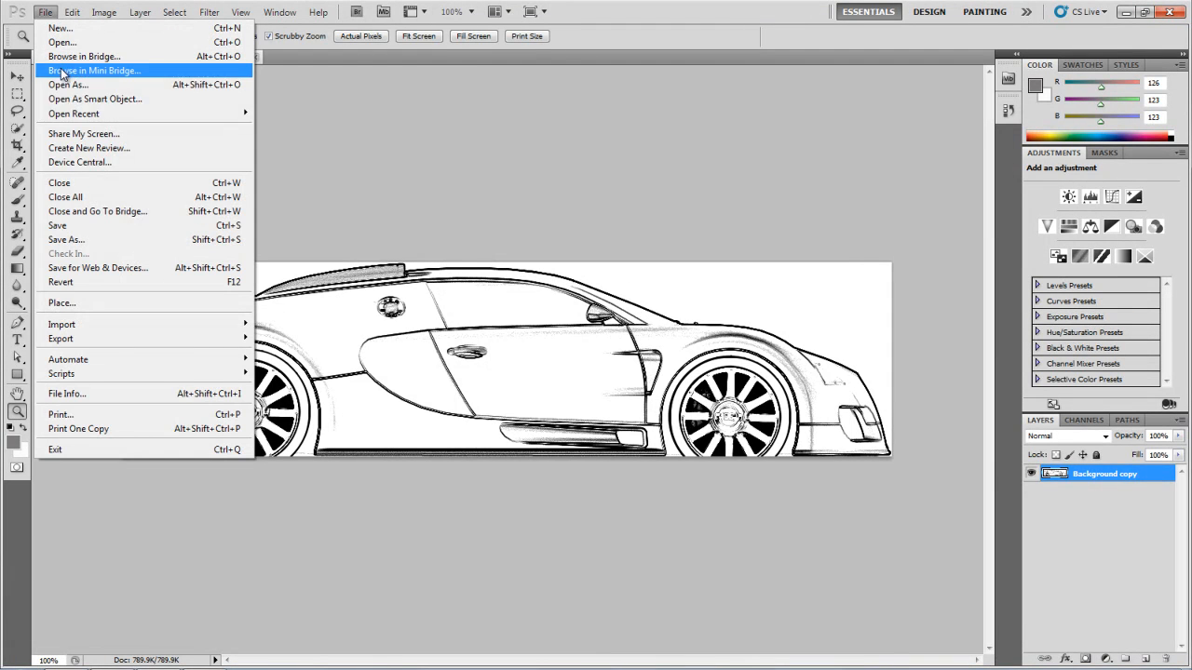